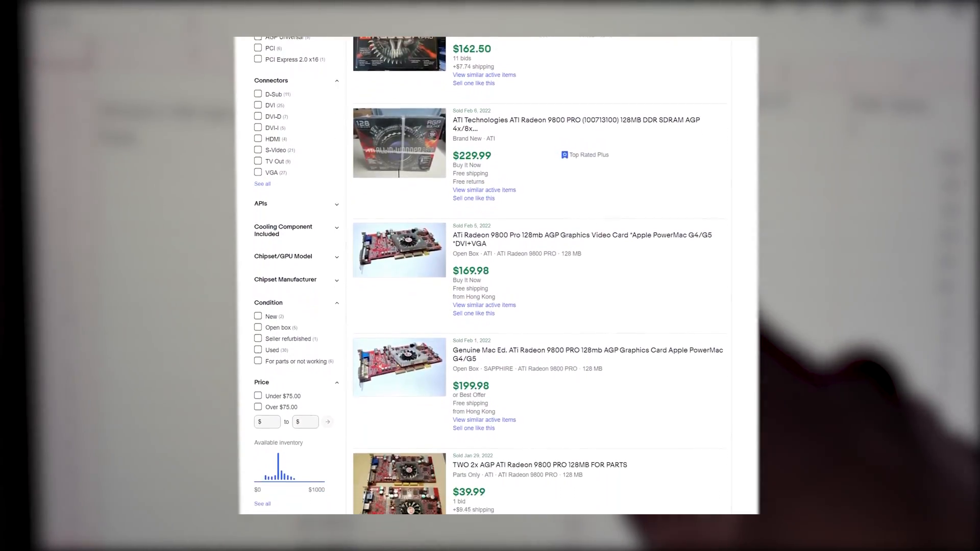
{"action": "scroll", "scroll_direction": "down", "scroll_amount": 3}
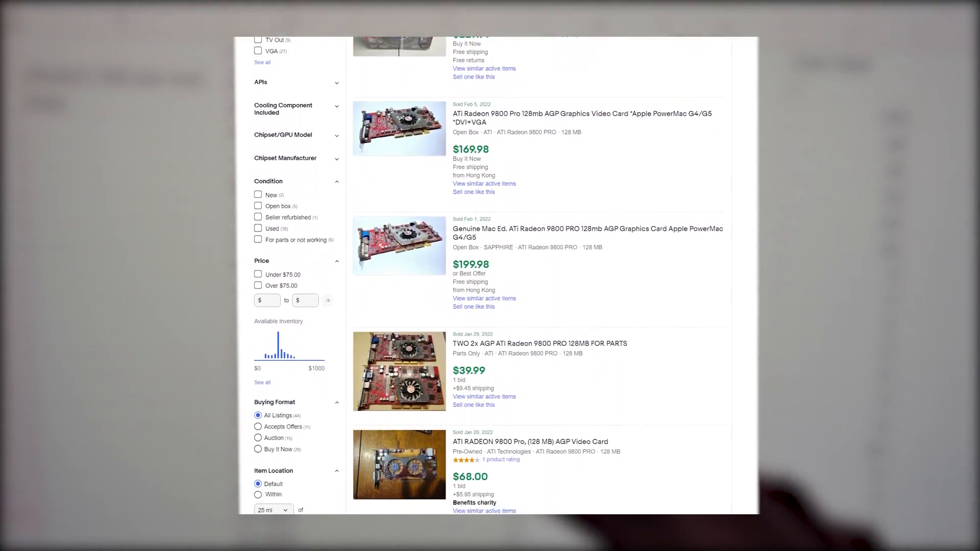
{"action": "scroll", "scroll_direction": "down", "scroll_amount": 3}
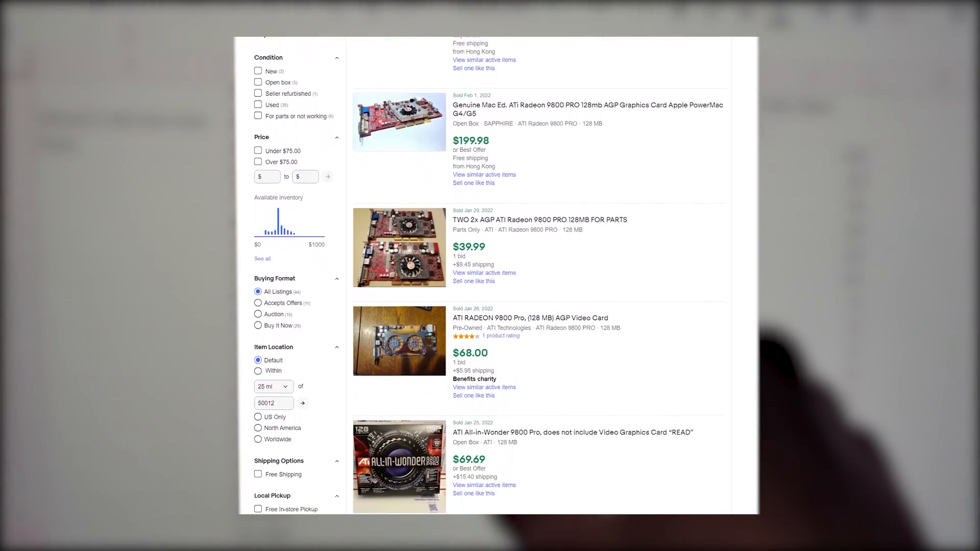